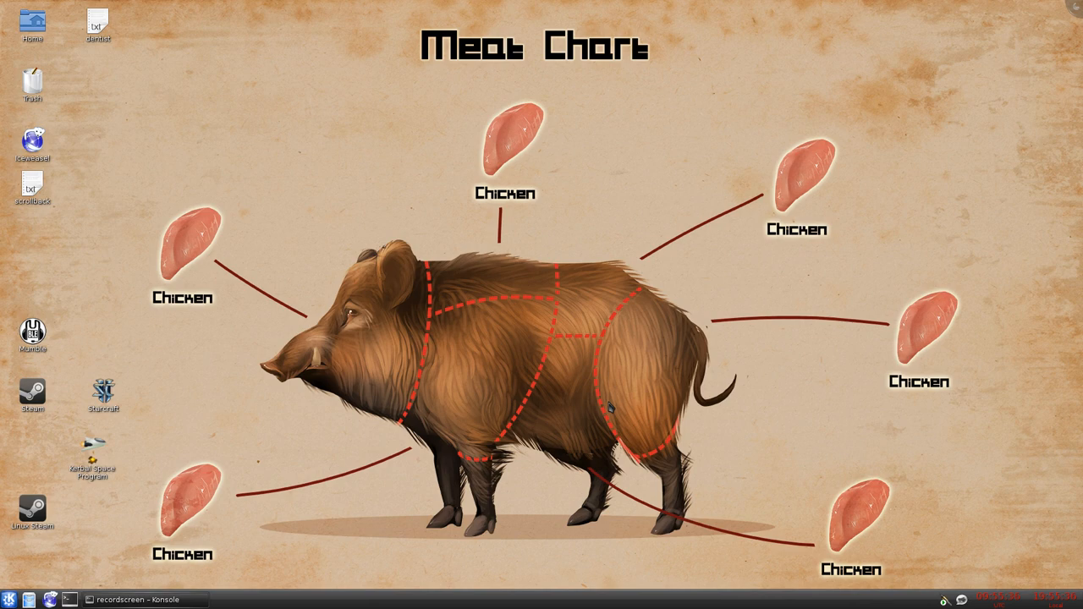
mouse_move(579, 415)
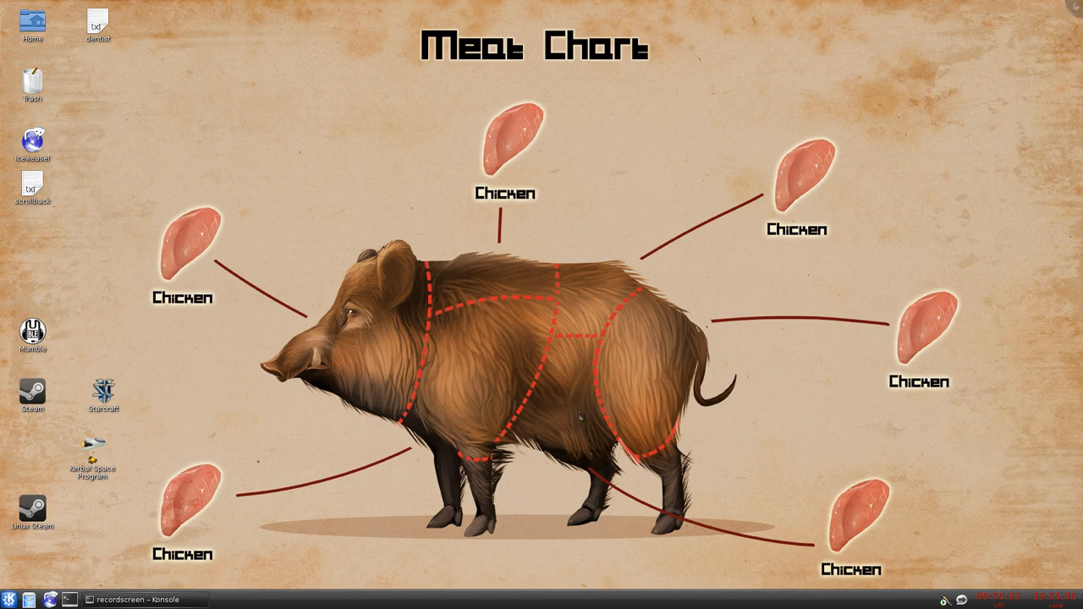
mouse_move(100, 97)
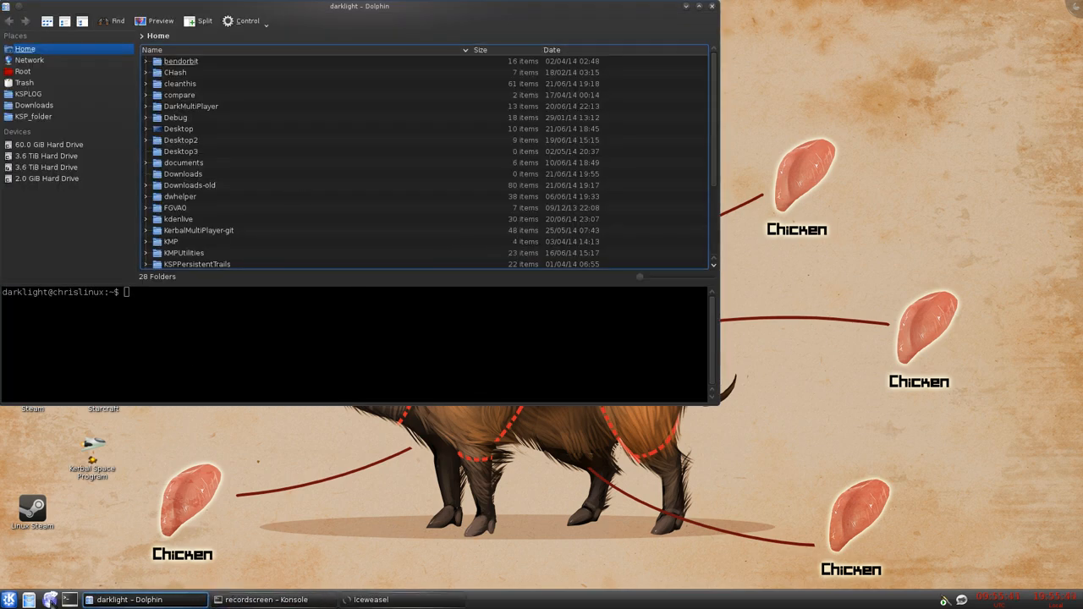
Download the Release DMPClient.zip client package from the DMP Build Server in Iceweasel
click(370, 599)
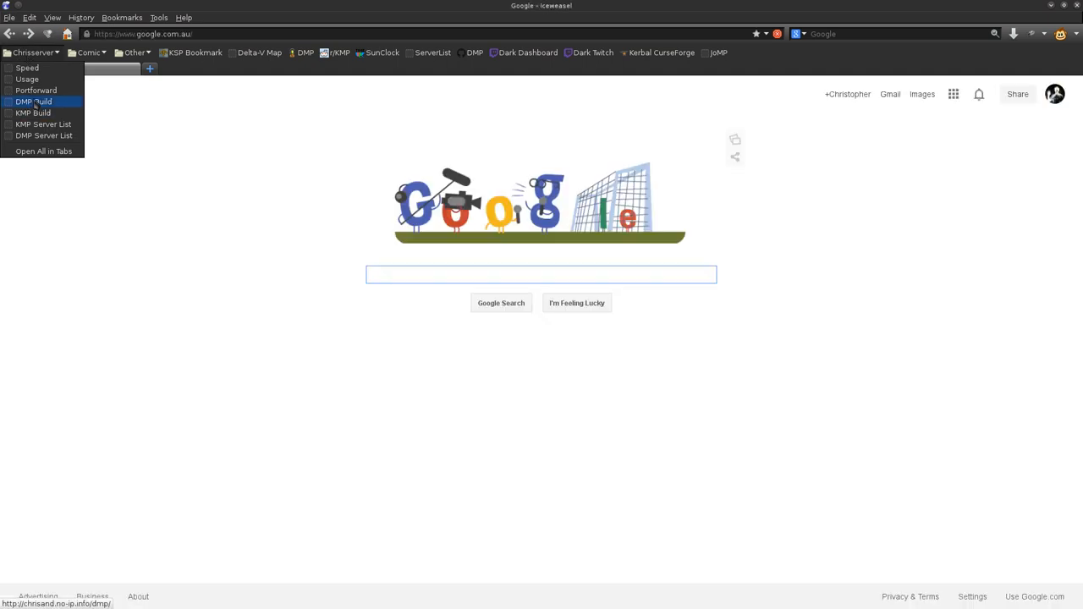
click(34, 100)
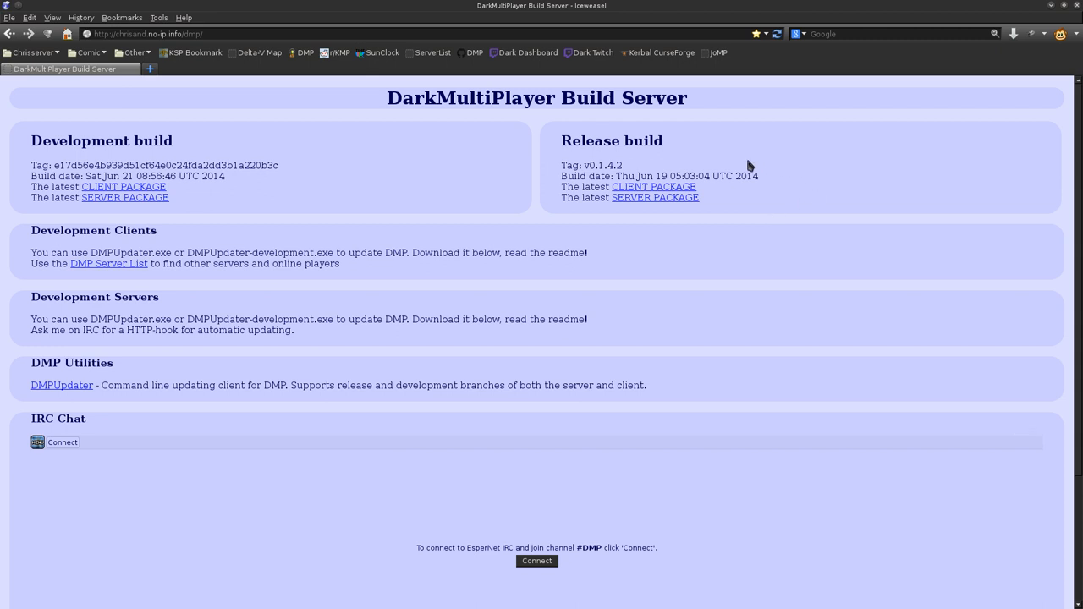
mouse_move(517, 295)
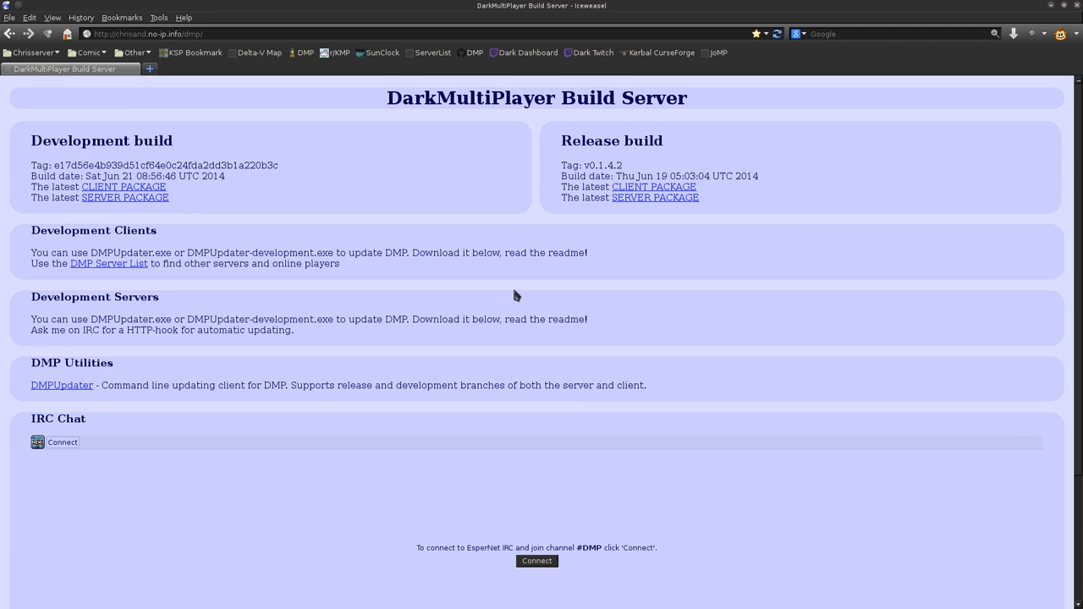
mouse_move(642, 200)
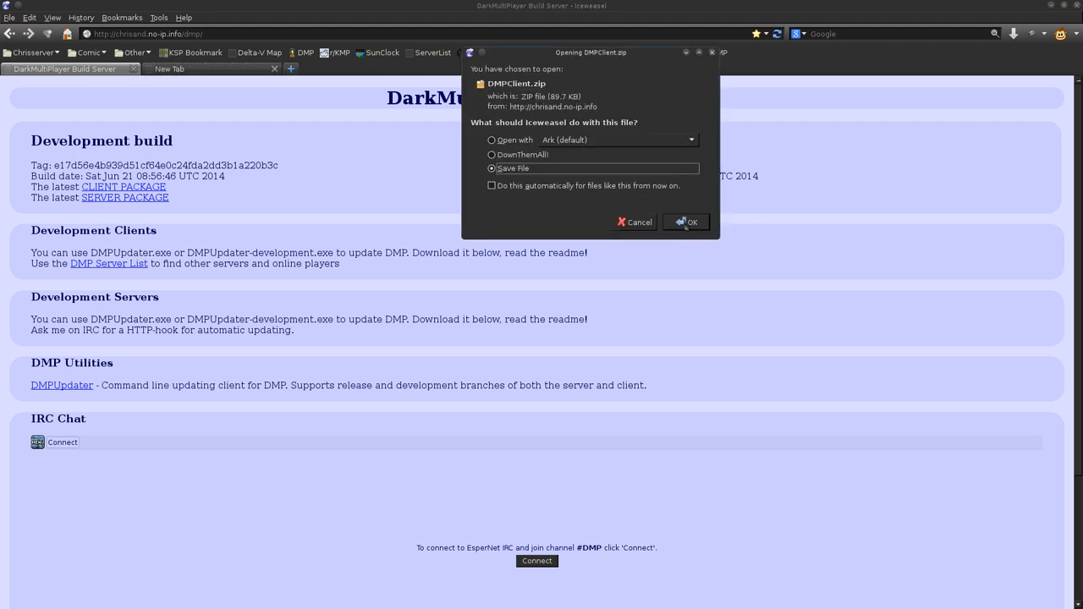
click(686, 222)
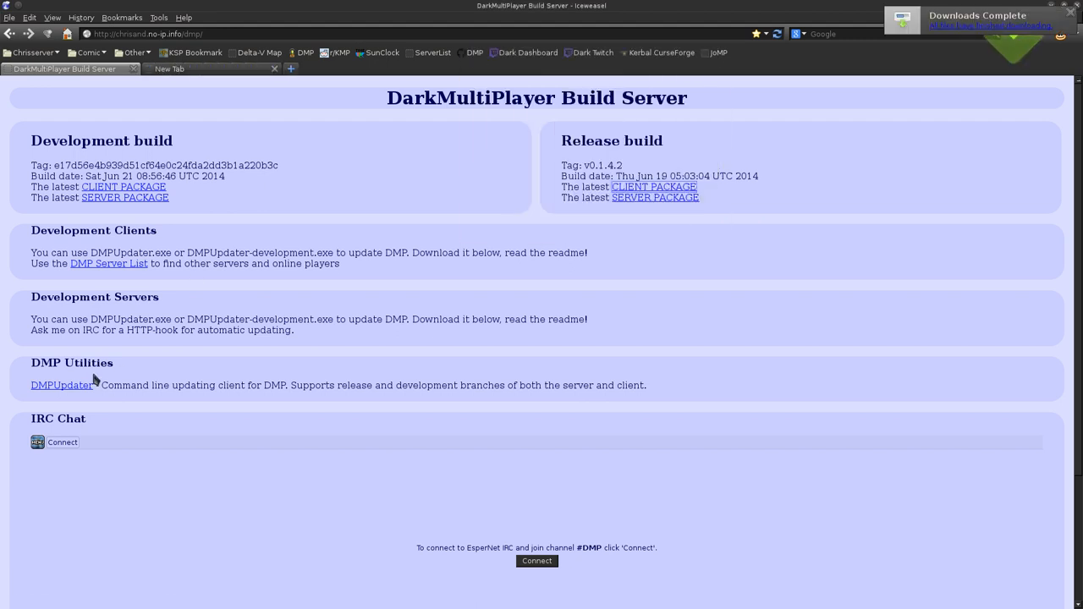
Read the DMPUpdater README and save DMPUpdater.exe to the Downloads folder
click(61, 385)
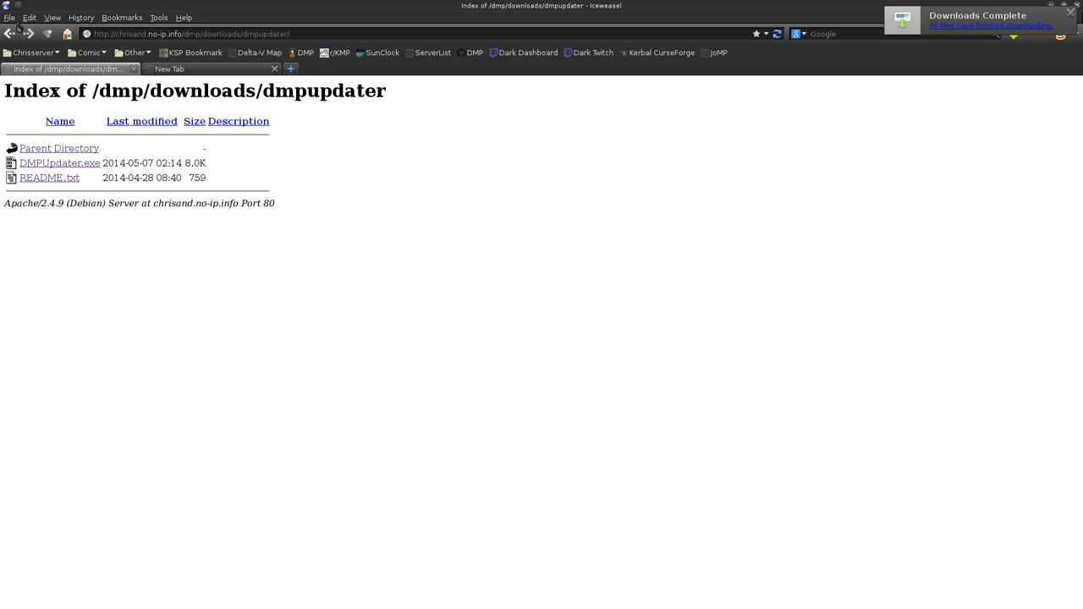
click(9, 34)
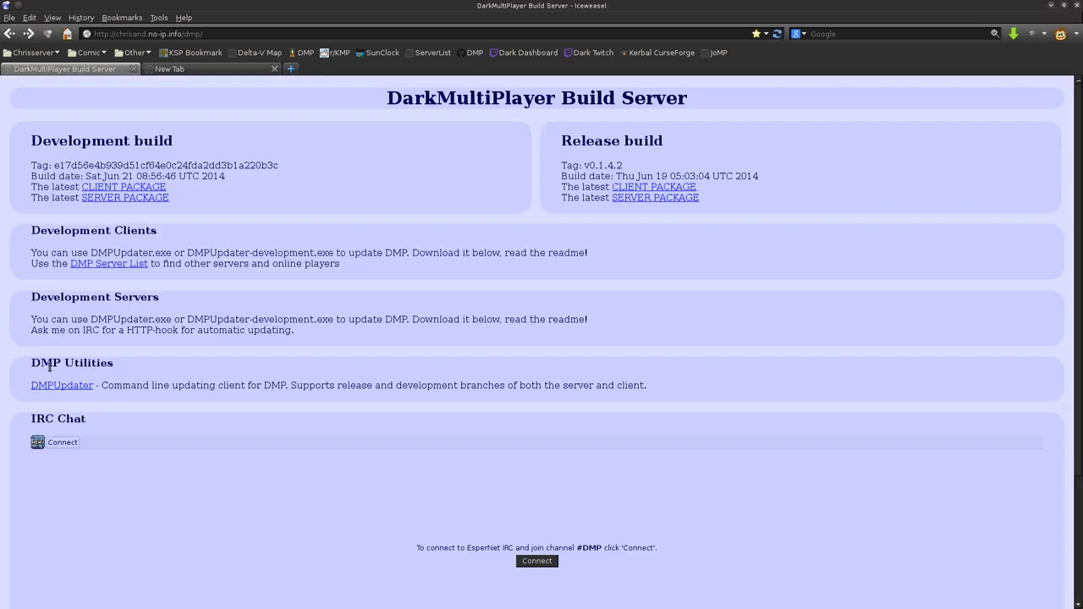
click(62, 384)
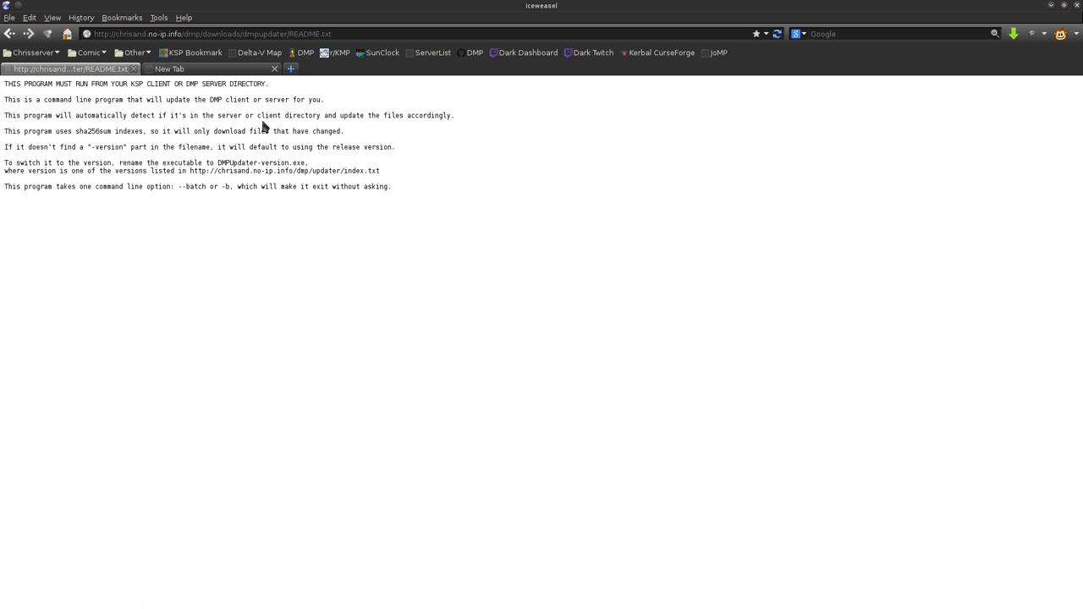
mouse_move(245, 131)
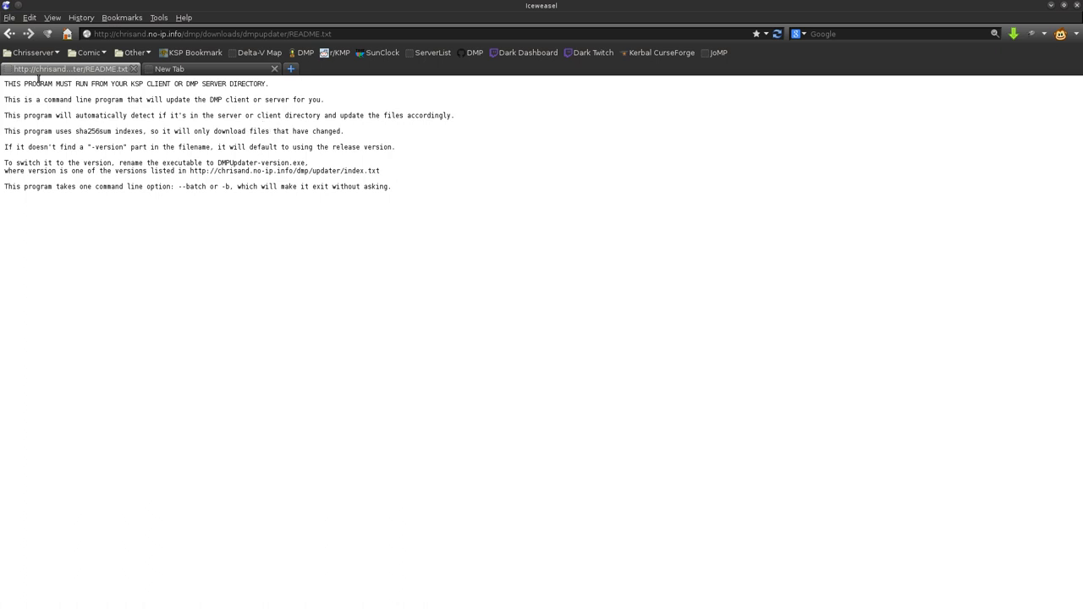
mouse_move(10, 34)
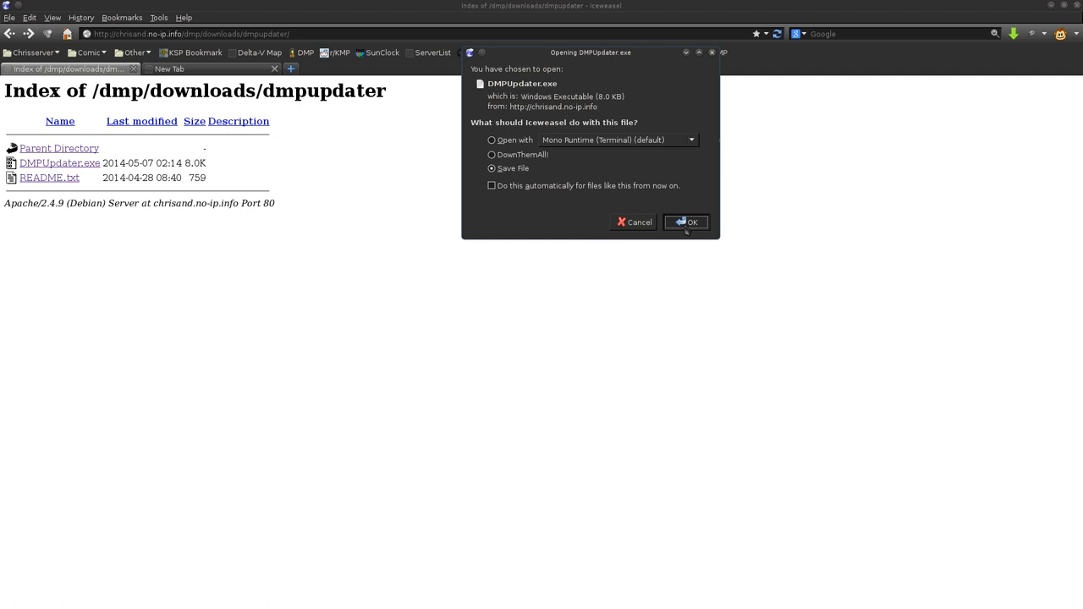
click(686, 221)
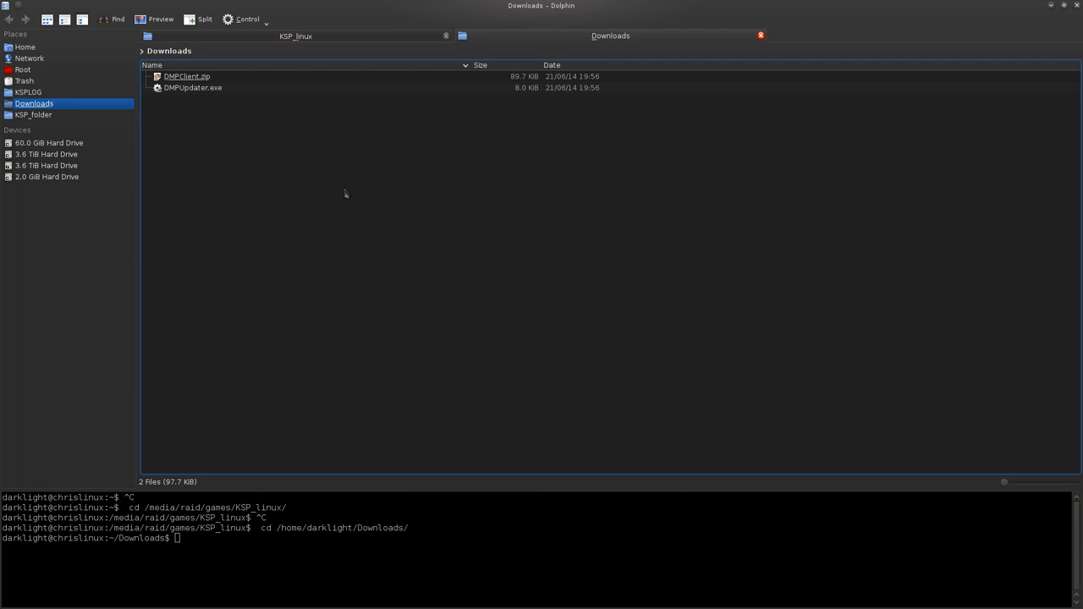
mouse_move(91, 6)
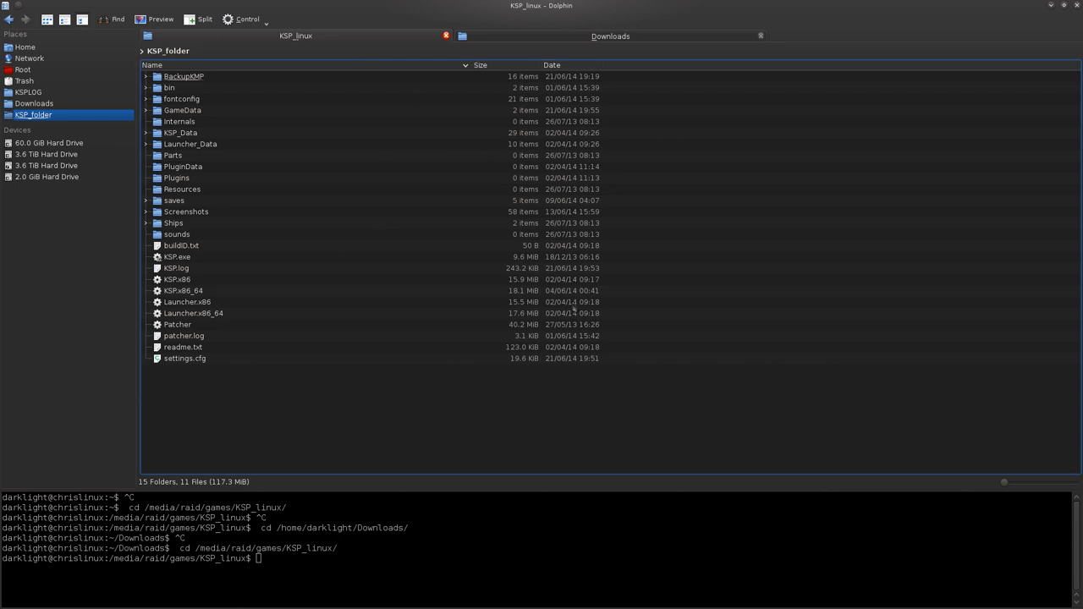
mouse_move(491, 285)
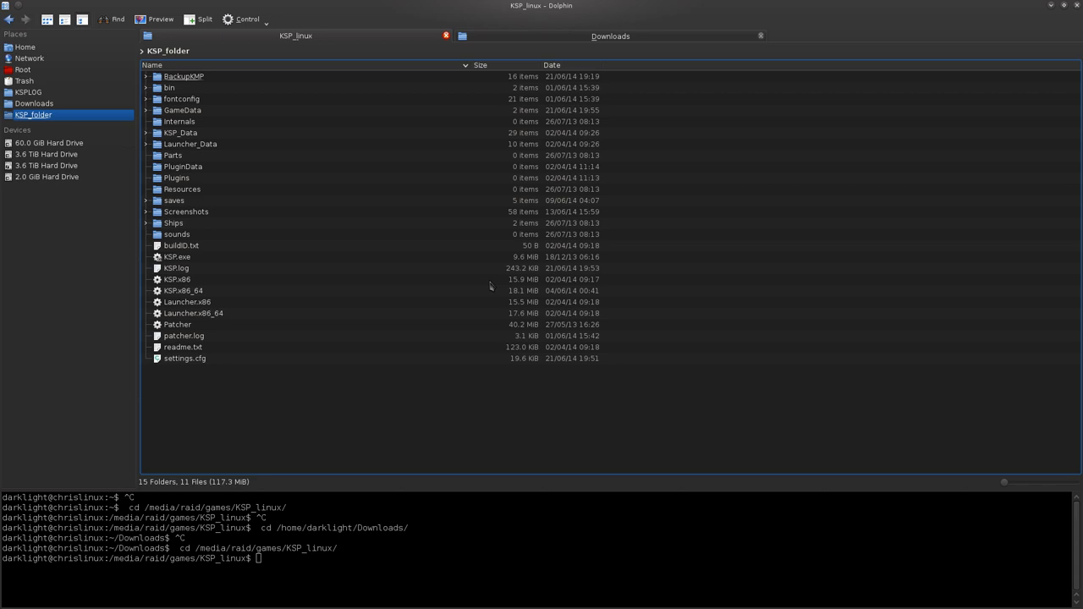
mouse_move(449, 198)
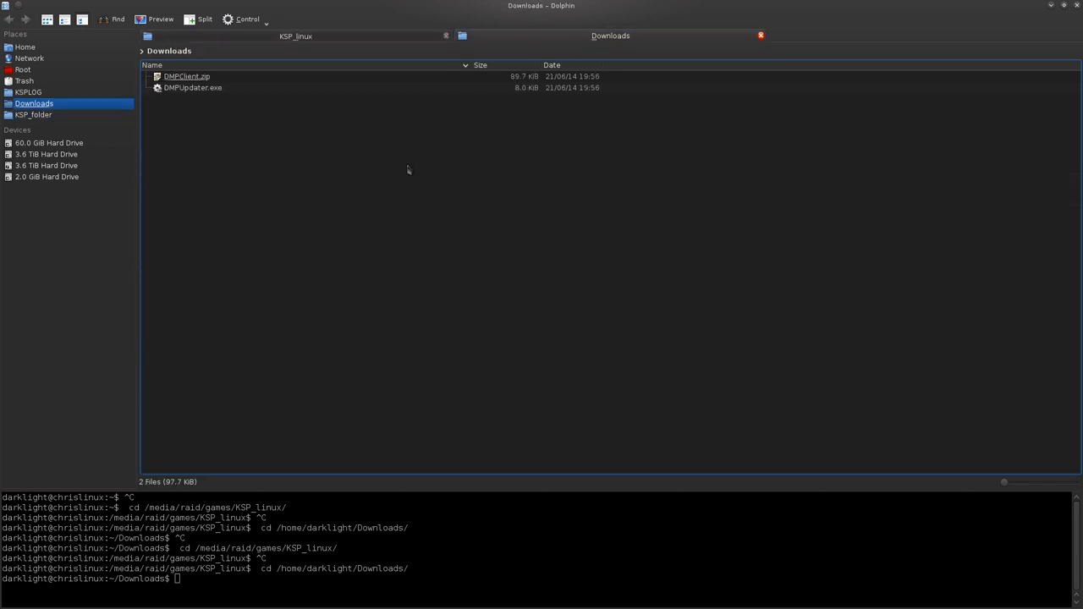
mouse_move(267, 142)
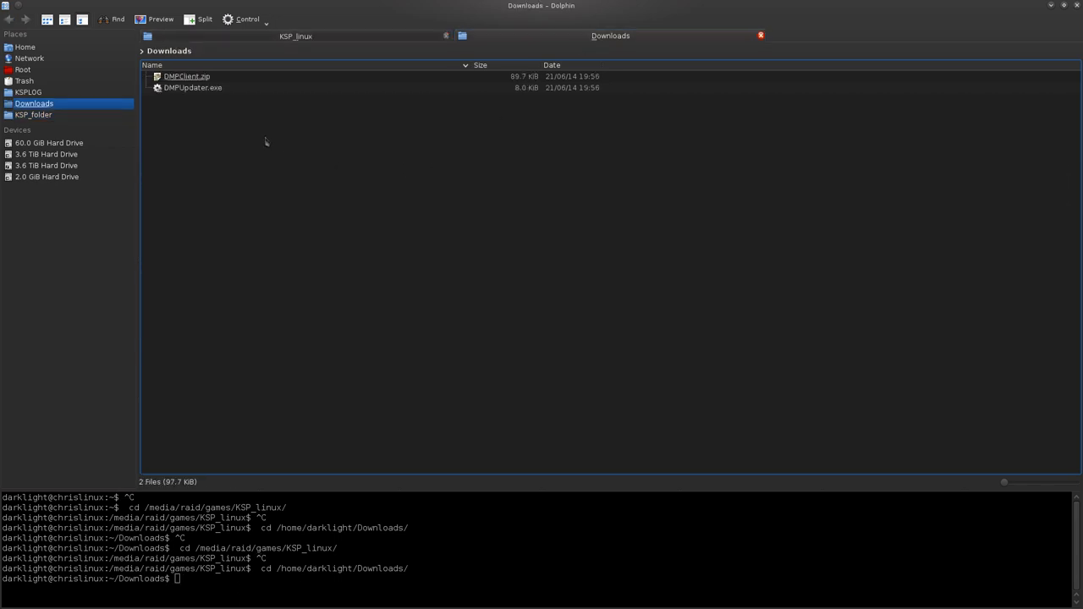
Extract the DarkMultiPlayer folder from DMPClient.zip into KSP's GameData, then close Ark
double_click(187, 76)
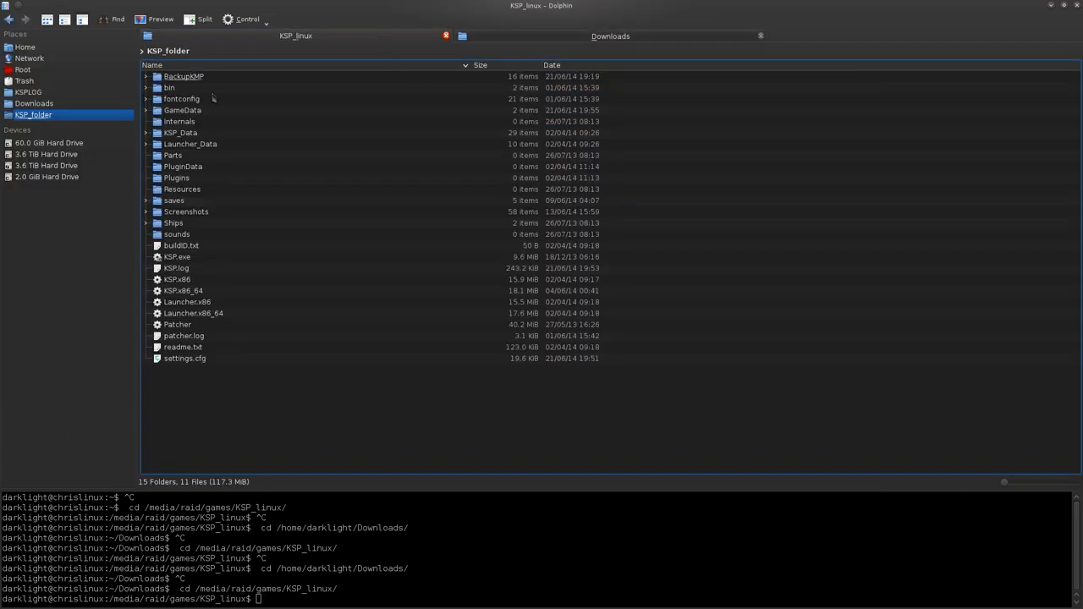
double_click(183, 110)
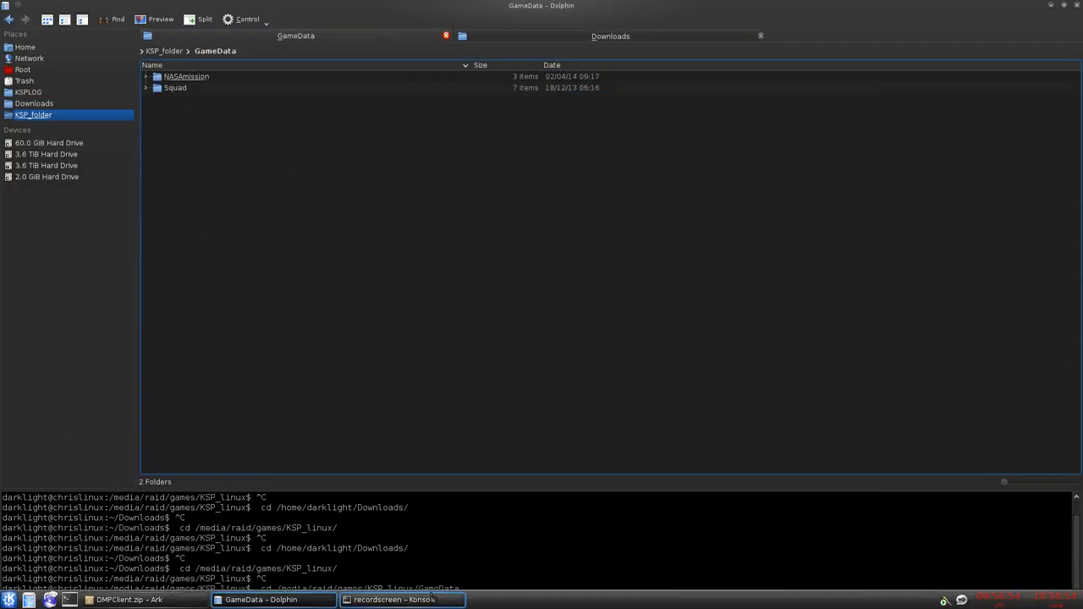
click(127, 599)
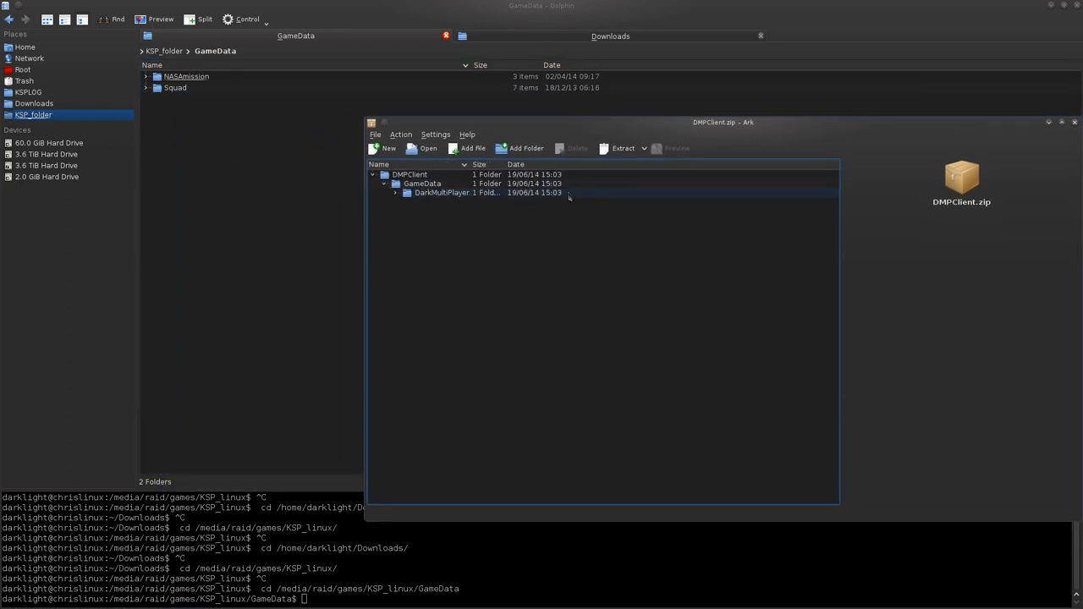
click(396, 192)
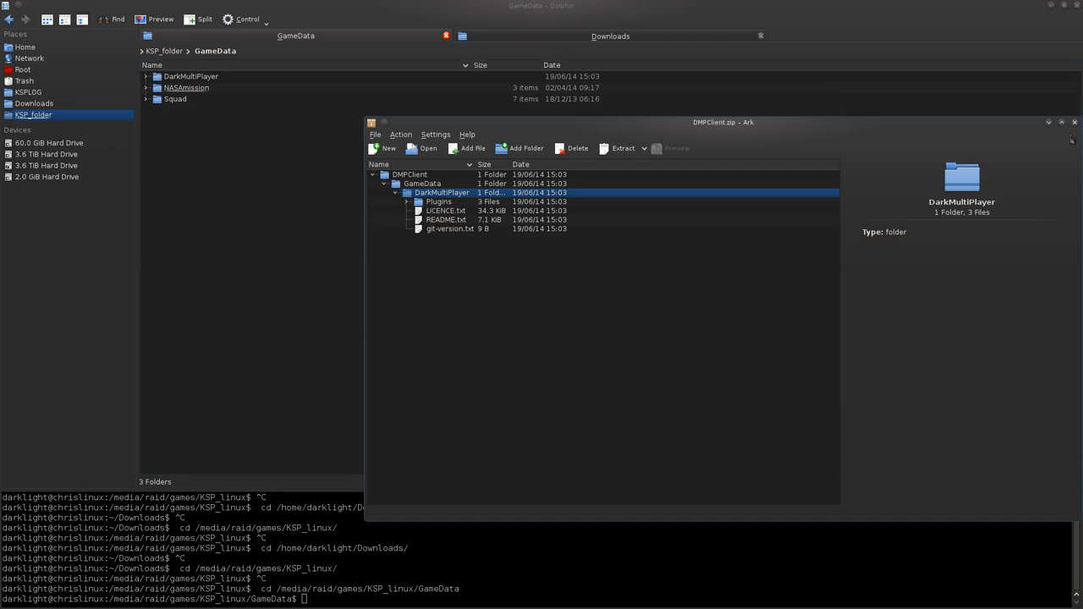
click(1074, 122)
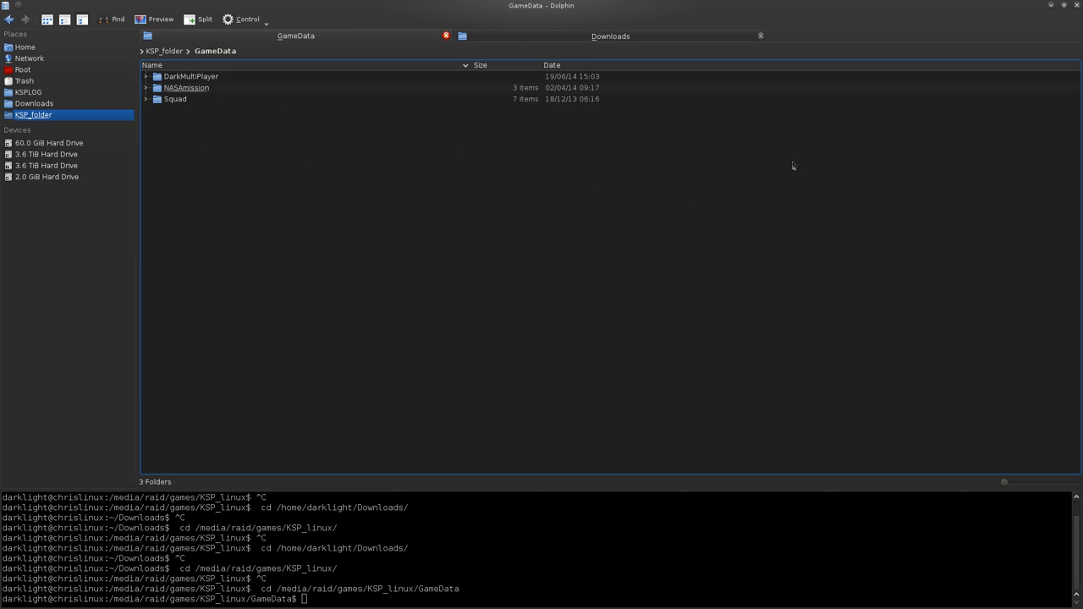
mouse_move(237, 80)
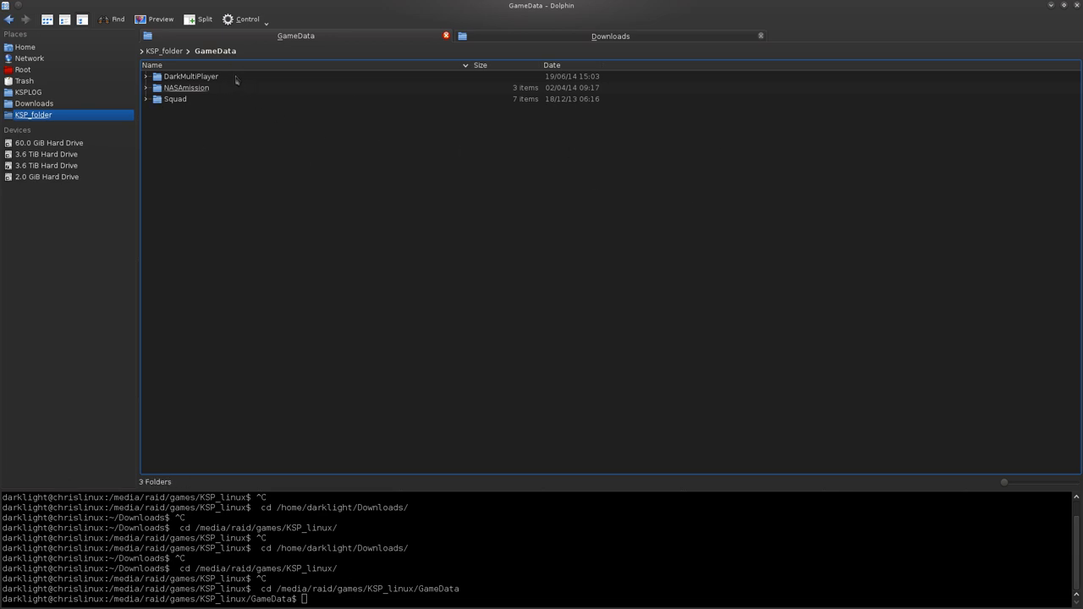
Delete the old GameData/DarkMultiPlayer folder and copy DMPUpdater.exe into KSP_linux
click(190, 76)
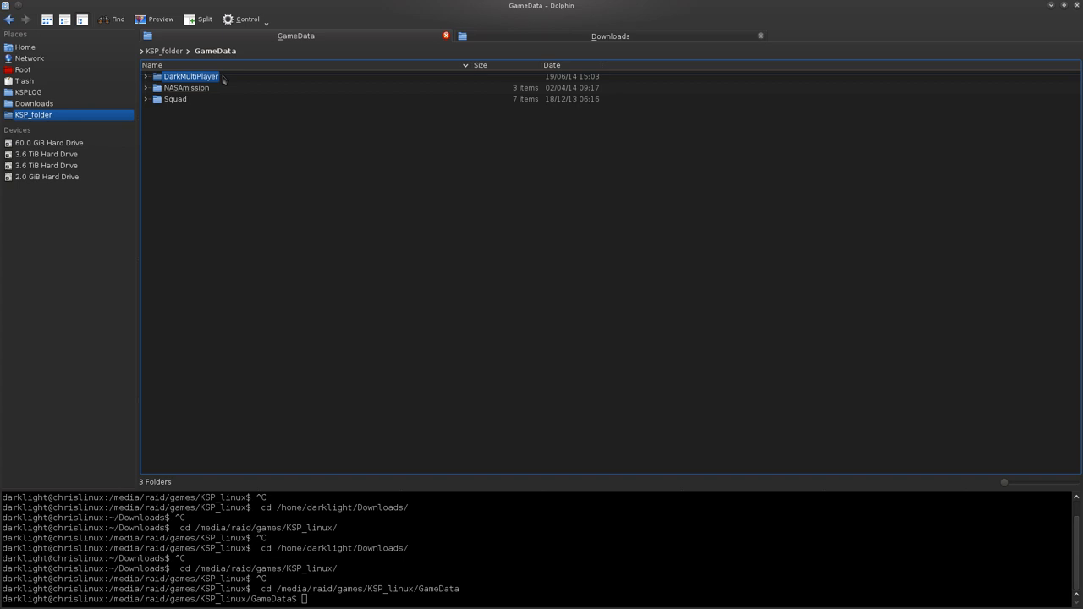
click(610, 35)
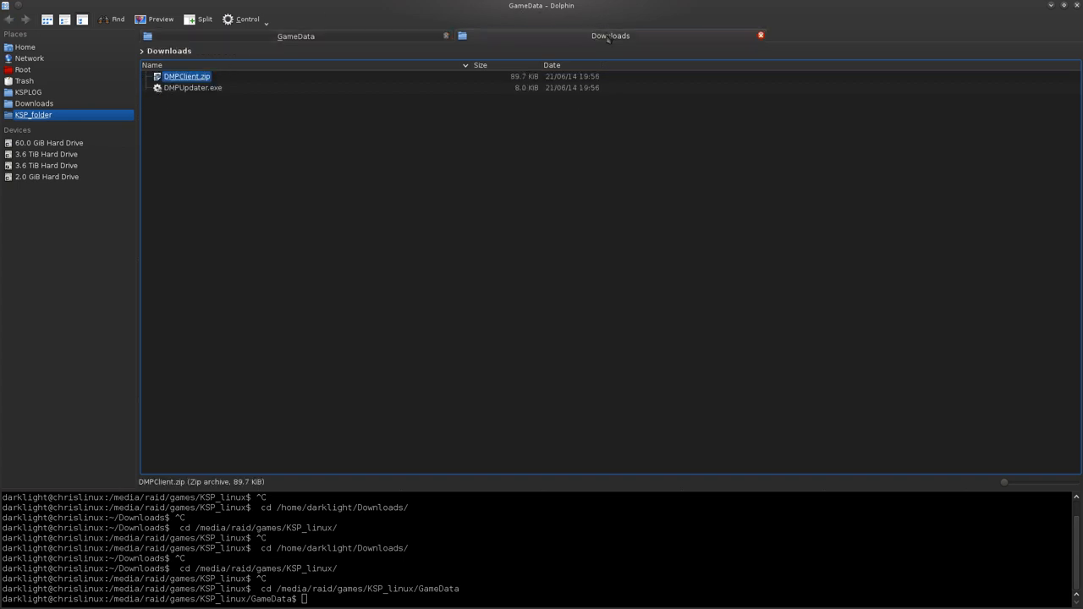
click(193, 88)
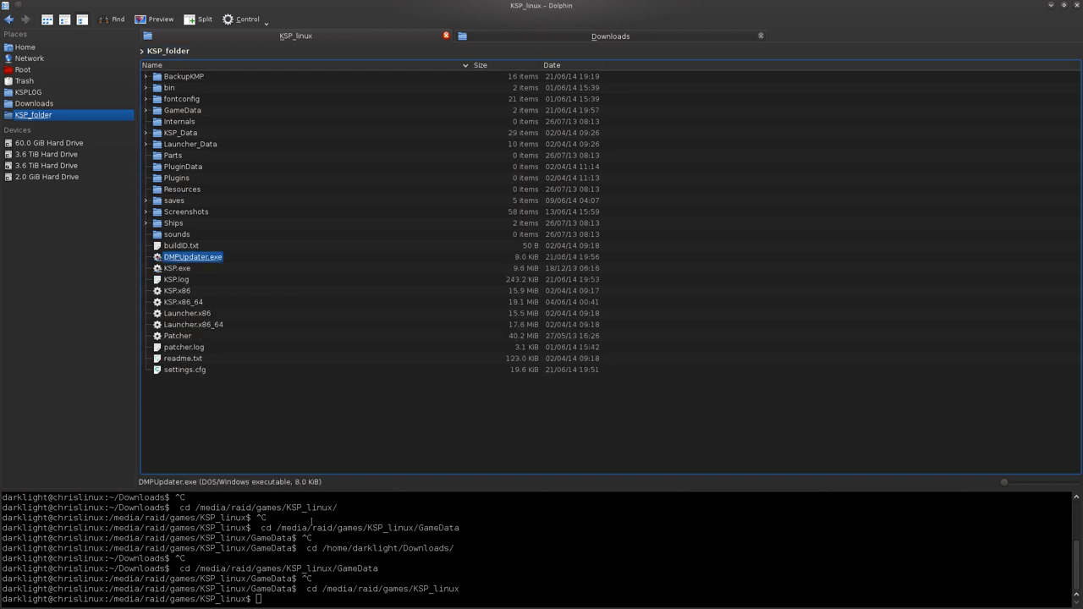
Run 'mono DMPUpdater.exe' in KSP_linux to download the DarkMultiPlayer plugin files
text(mono)
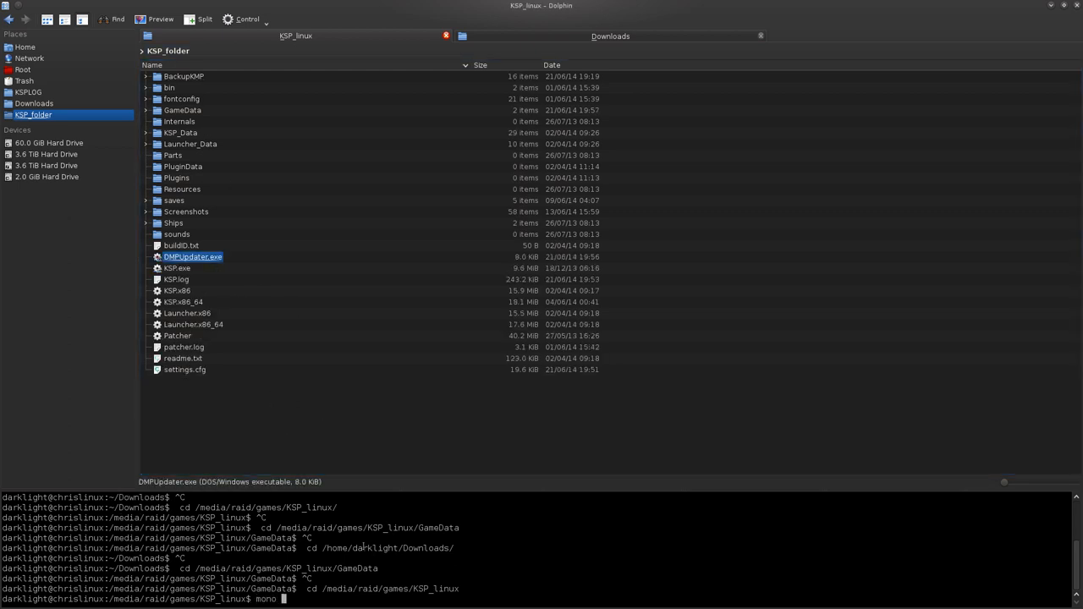
text(DMP)
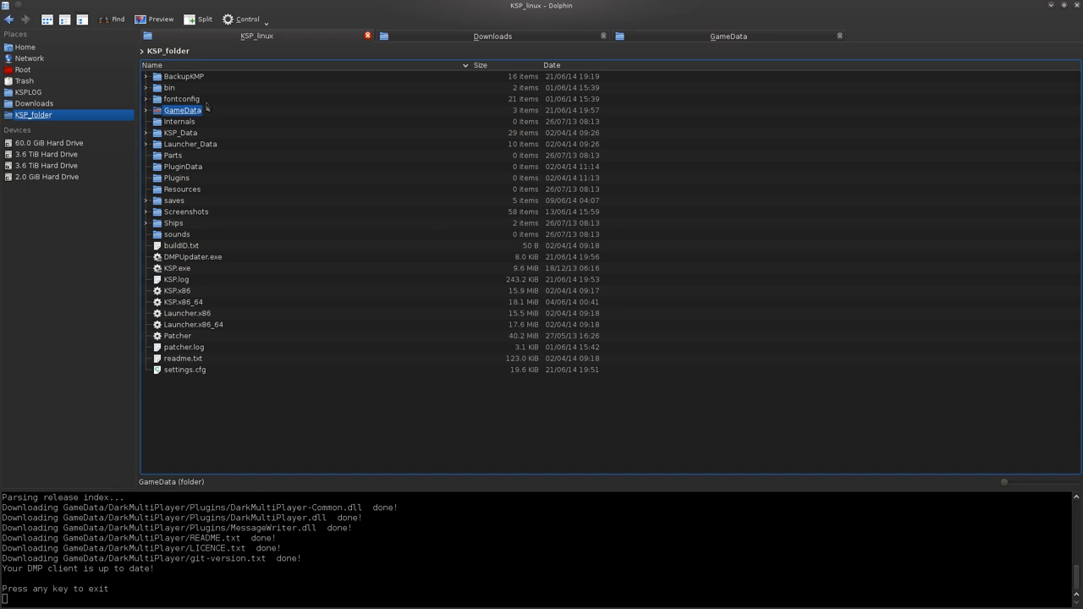
click(492, 35)
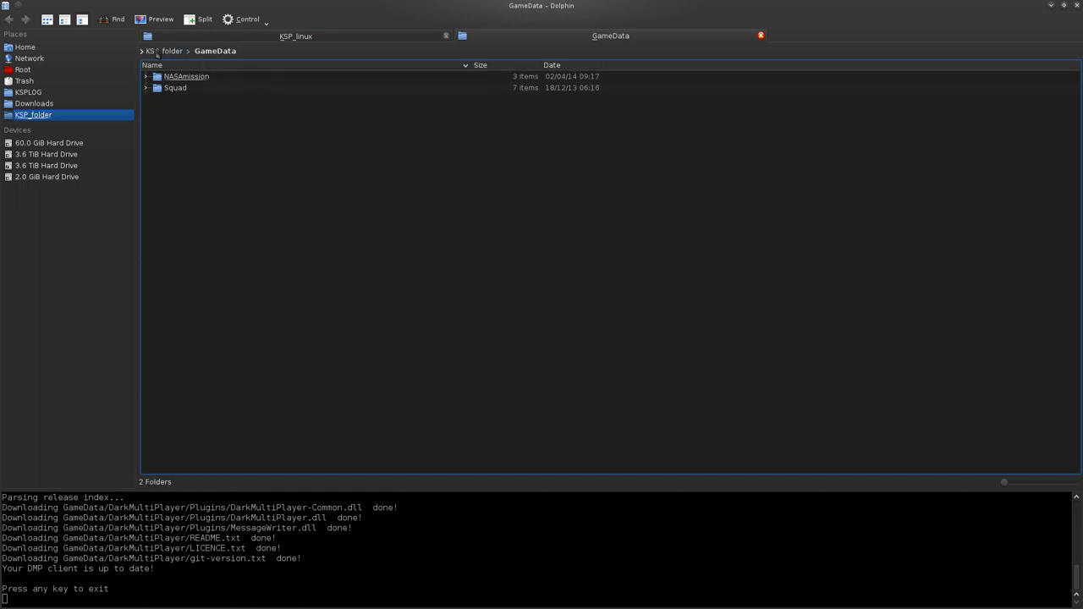
Check the three DLLs in GameData/DarkMultiPlayer/Plugins, then close Dolphin
click(157, 50)
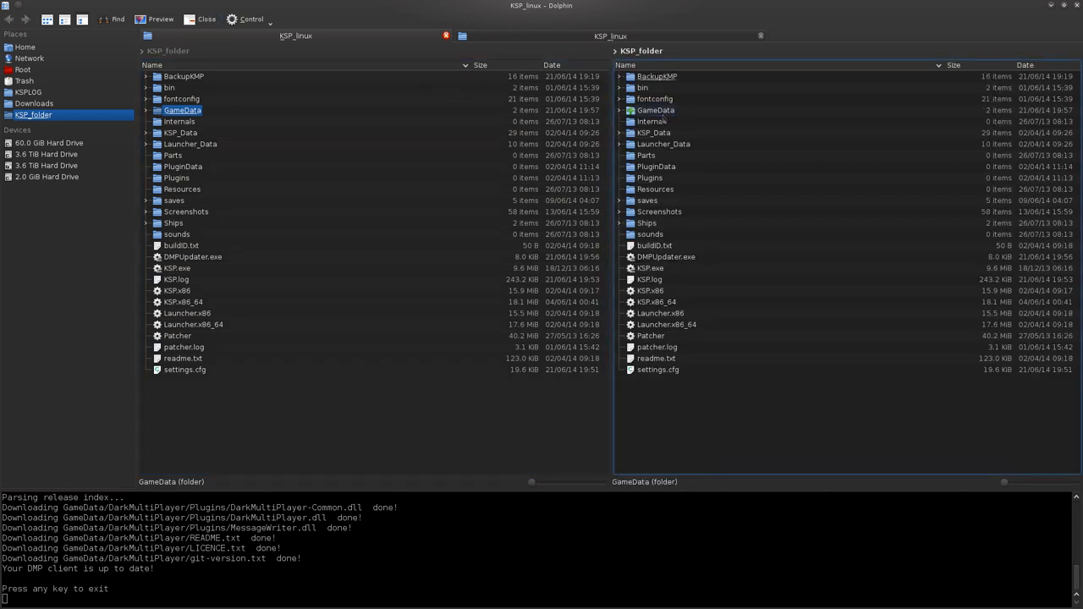
double_click(656, 110)
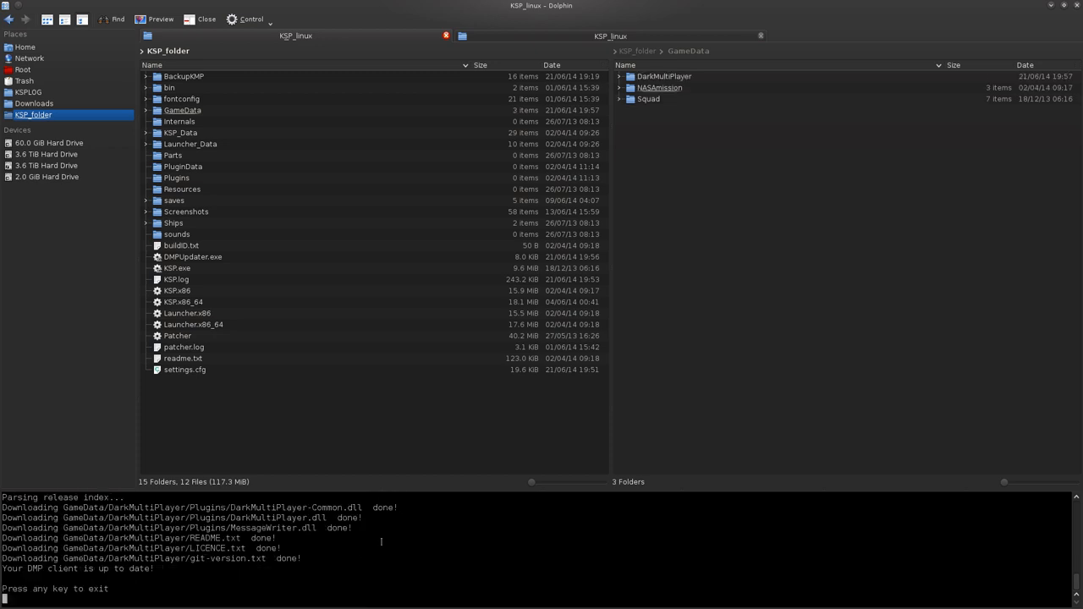
double_click(665, 76)
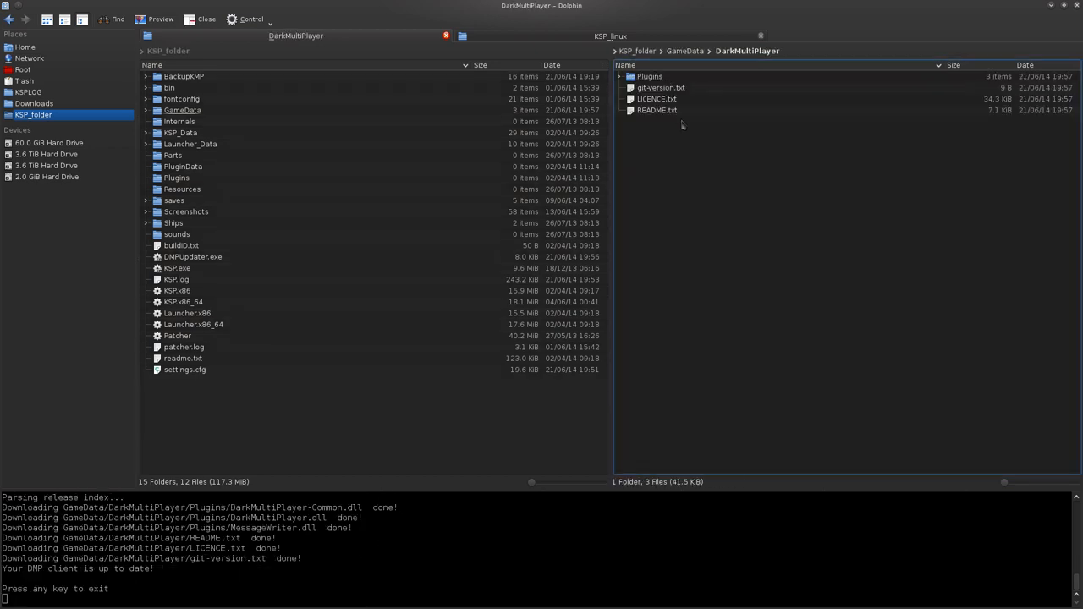
double_click(649, 77)
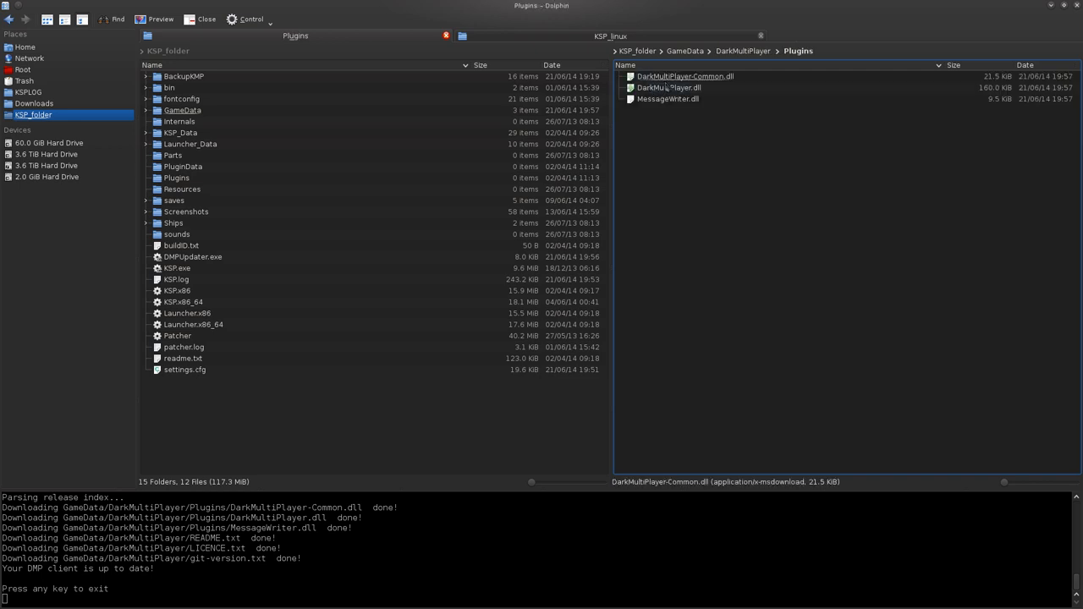
click(373, 101)
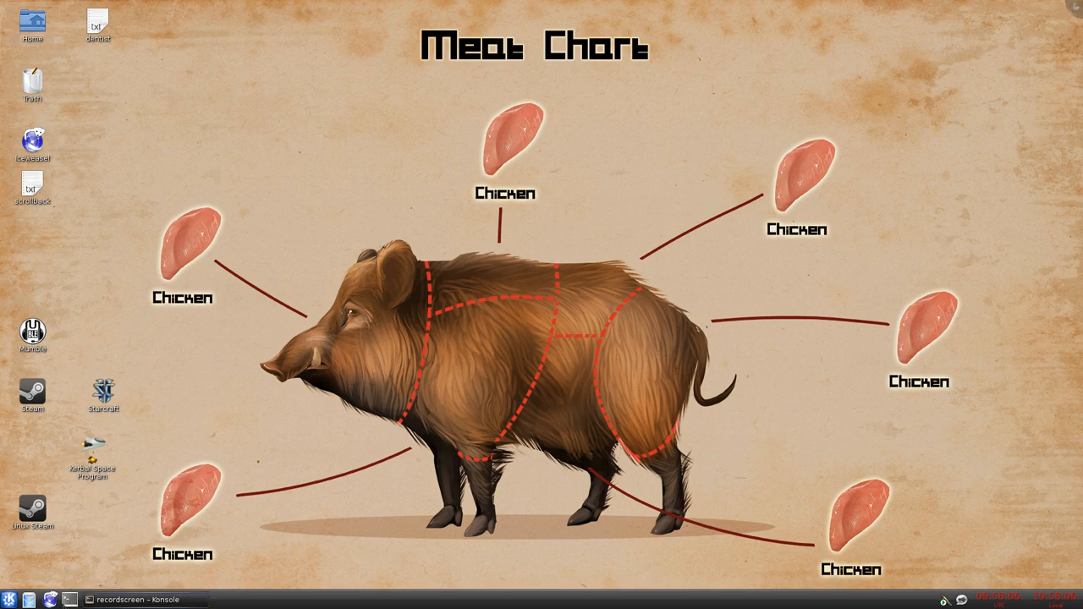
Launch Iceweasel from its desktop icon
double_click(92, 449)
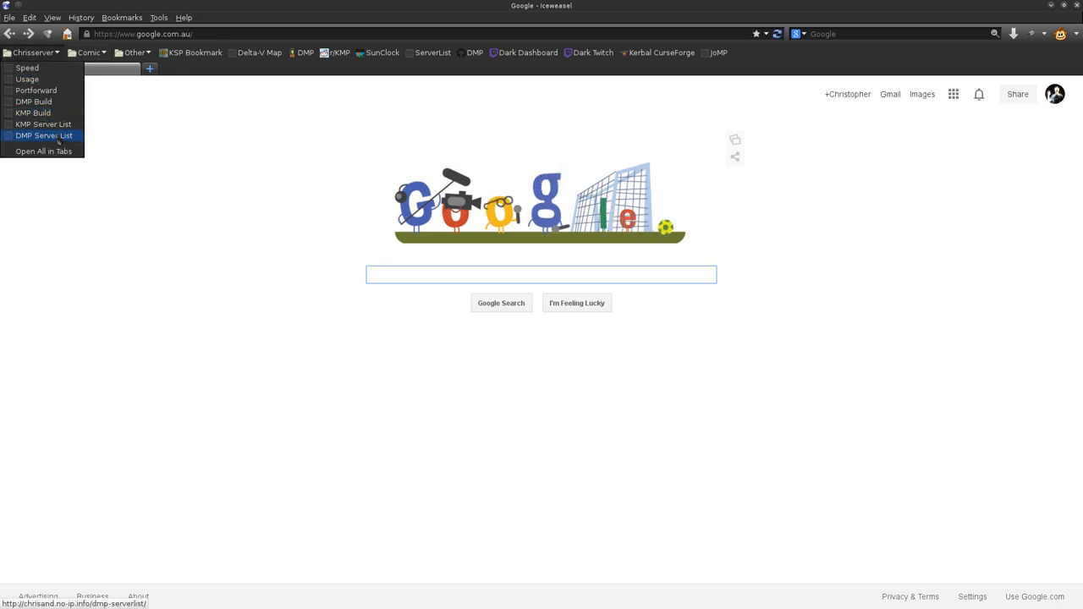
Open the DMP Server List page and copy Mr Freake's Stock Sandbox port
click(44, 135)
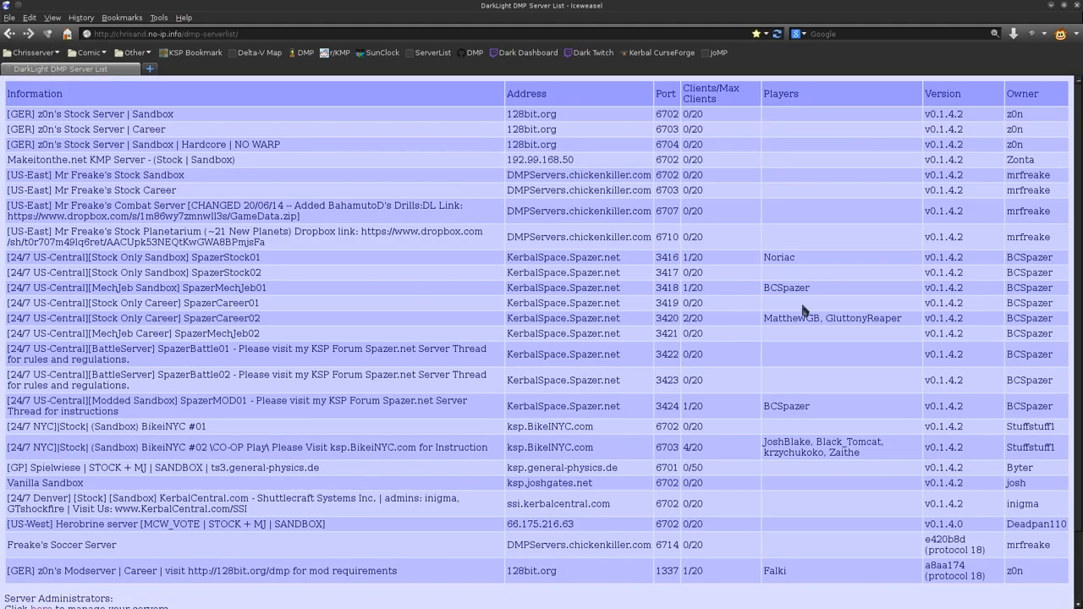
mouse_move(554, 237)
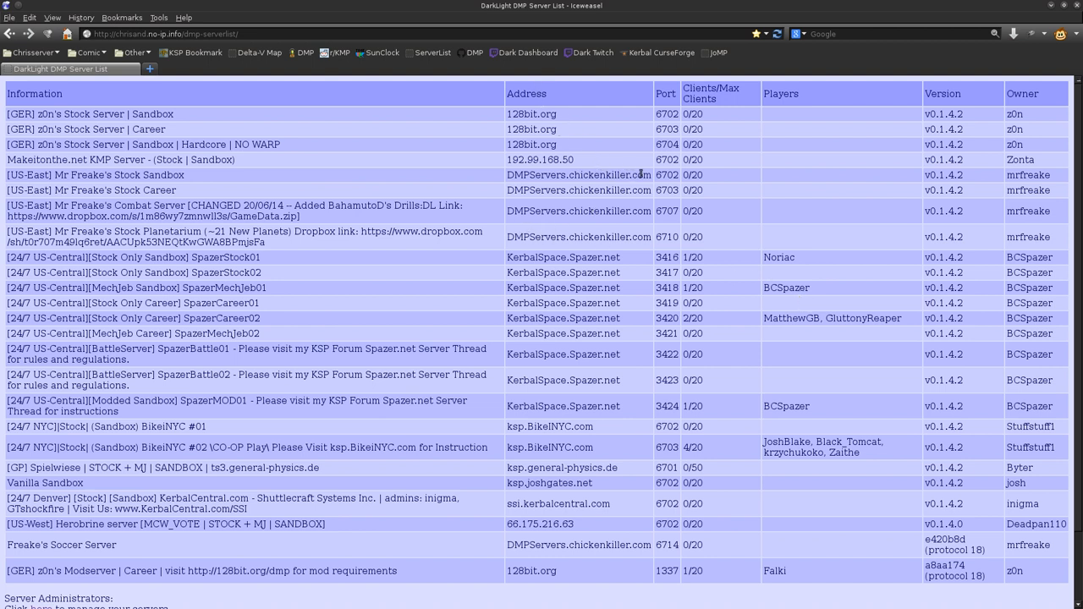
double_click(579, 175)
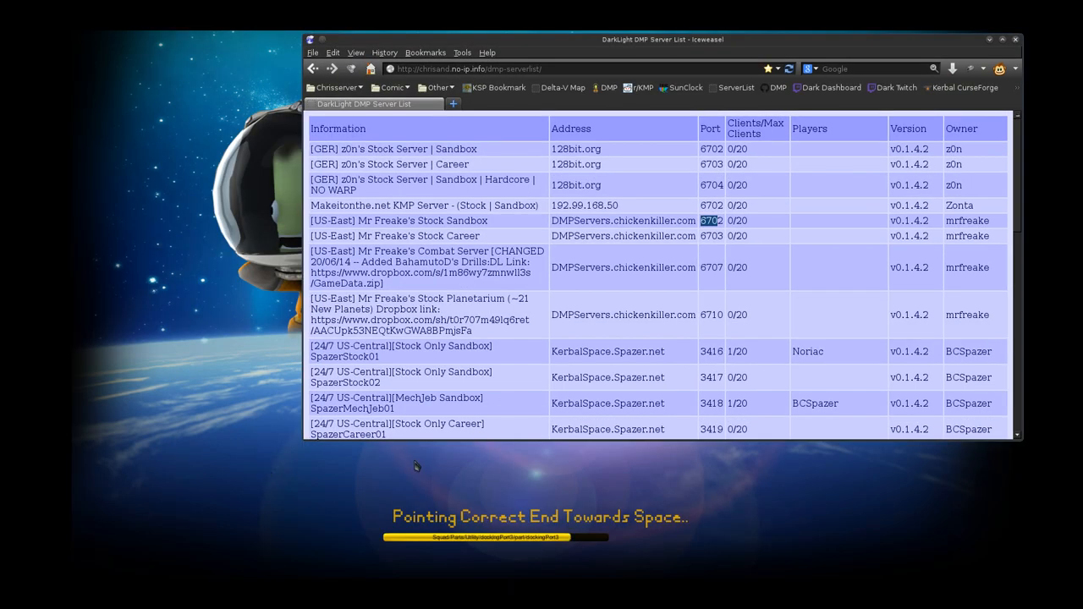
mouse_move(332, 498)
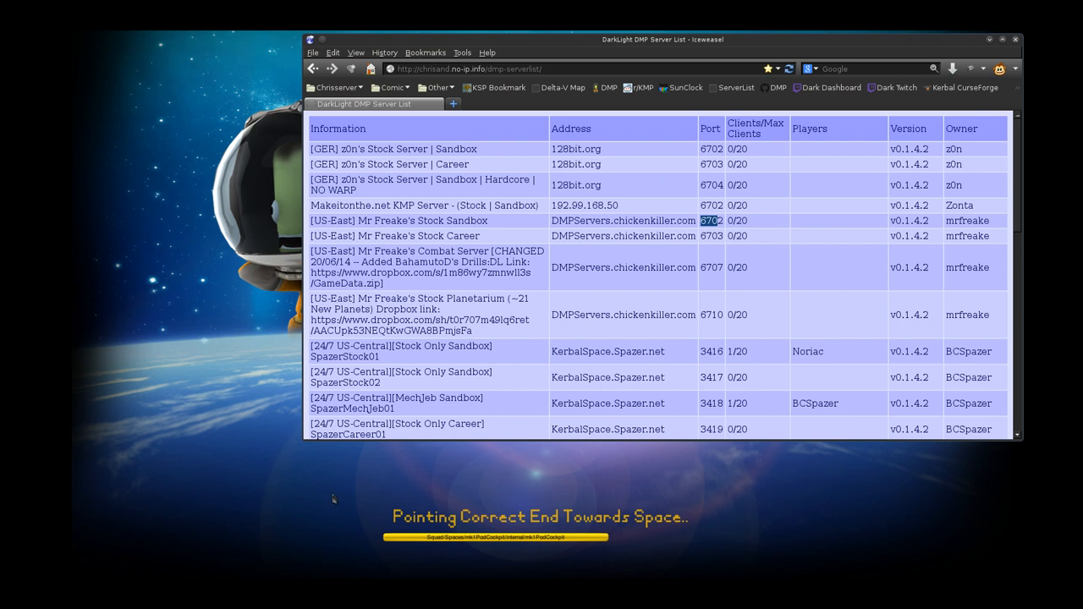
mouse_move(506, 235)
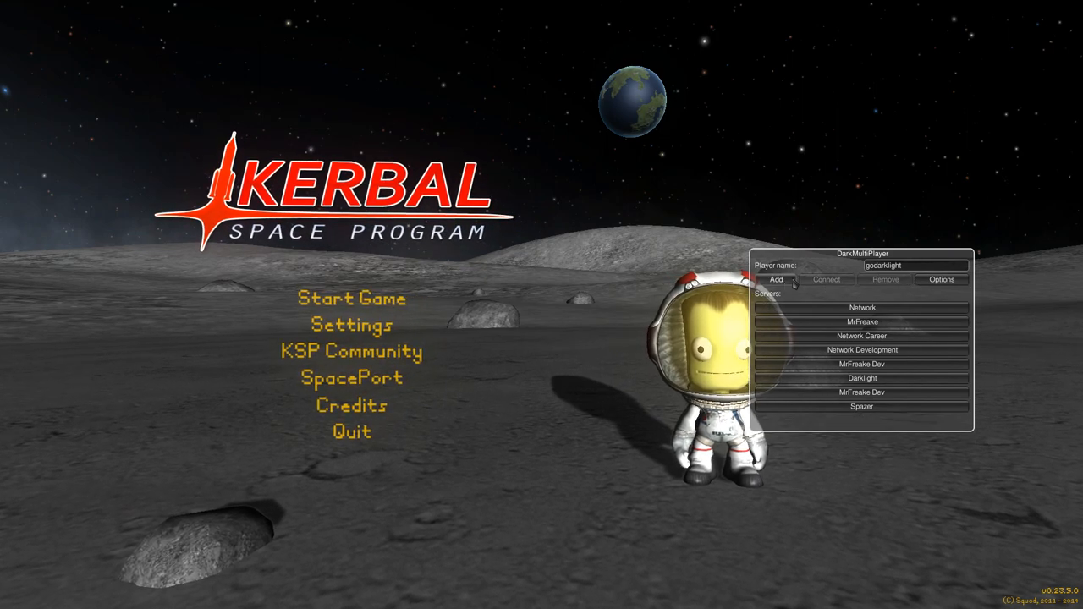
Add the FreakeRelease server entry with its name, address and port in DarkMultiPlayer
click(775, 279)
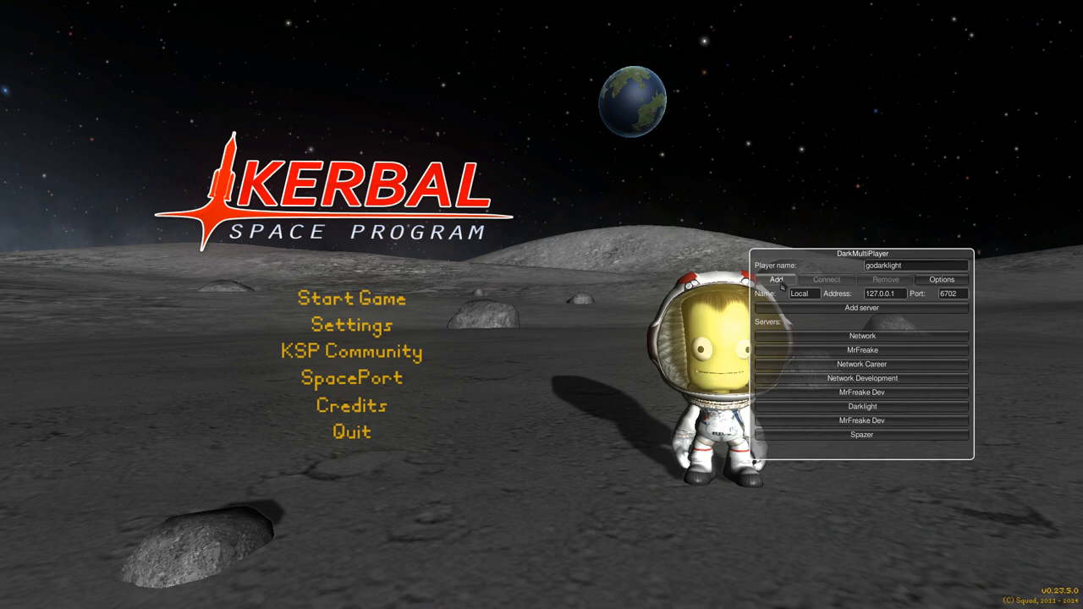
click(802, 293)
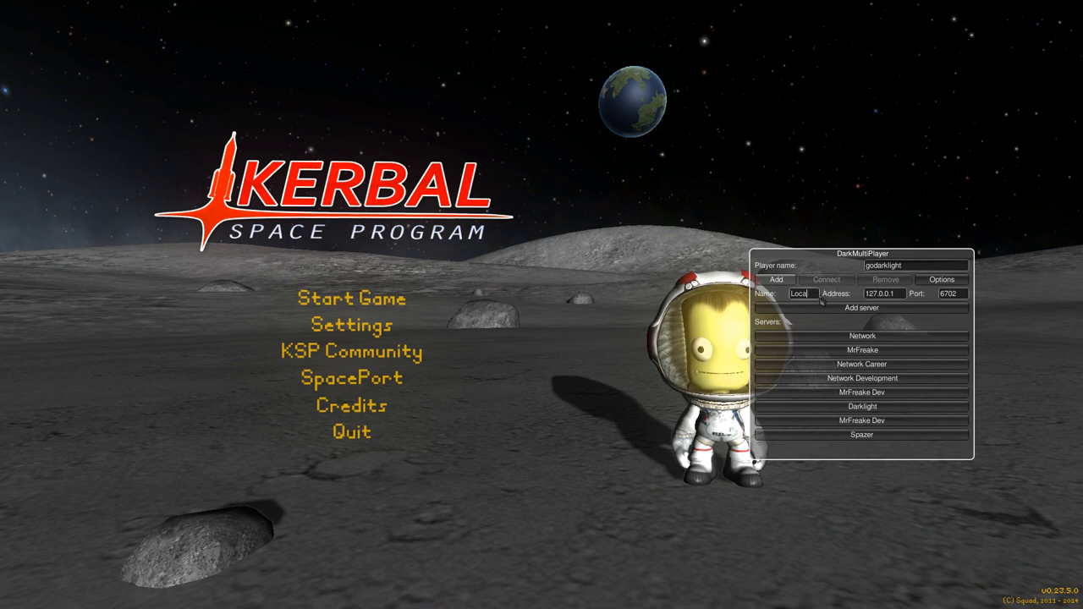
text(My Serv)
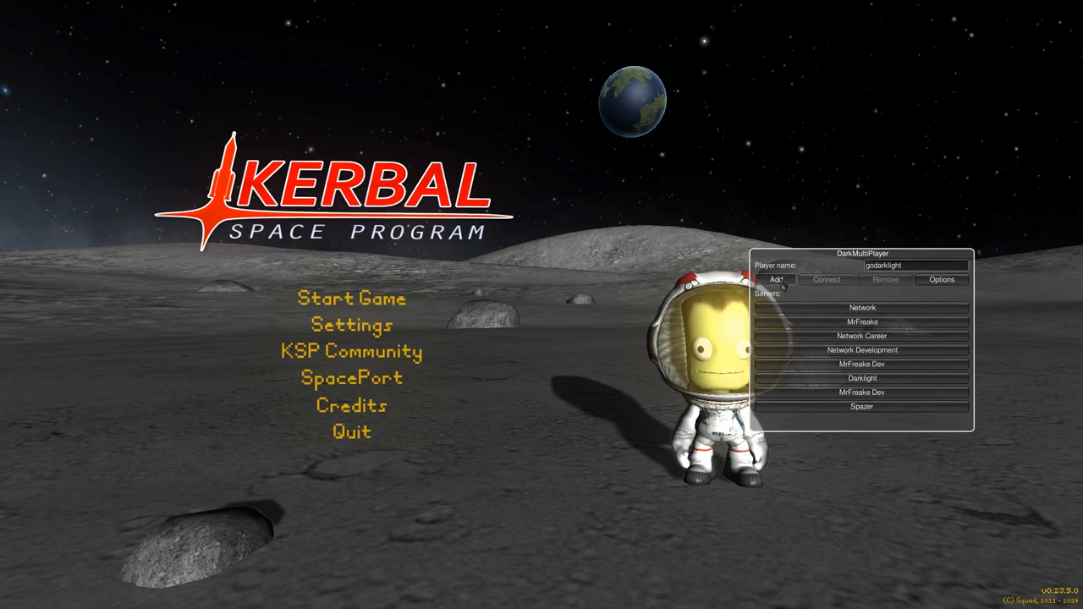
click(776, 279)
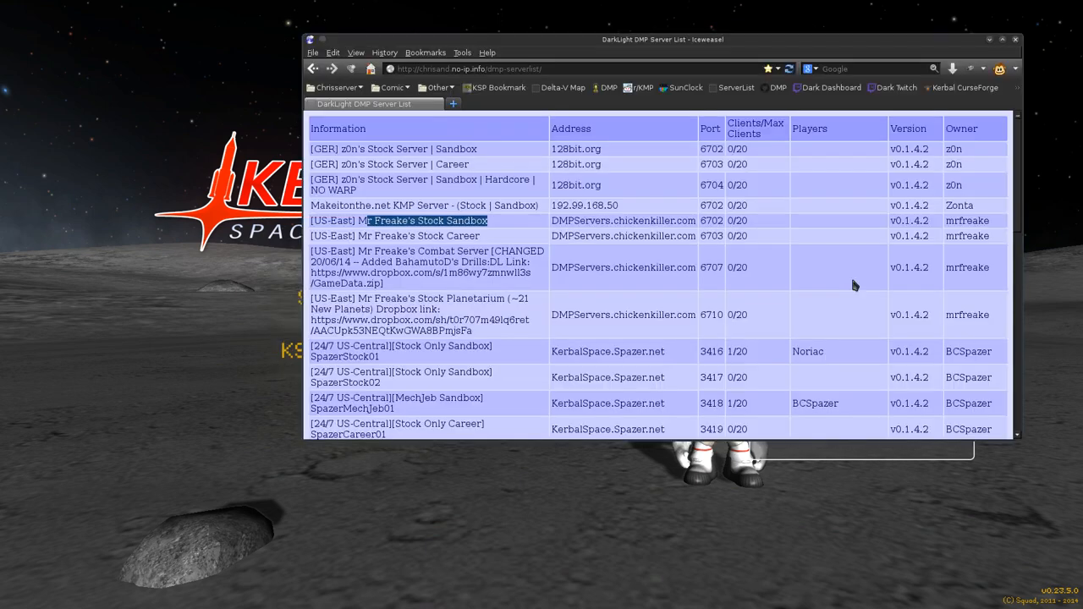
mouse_move(675, 220)
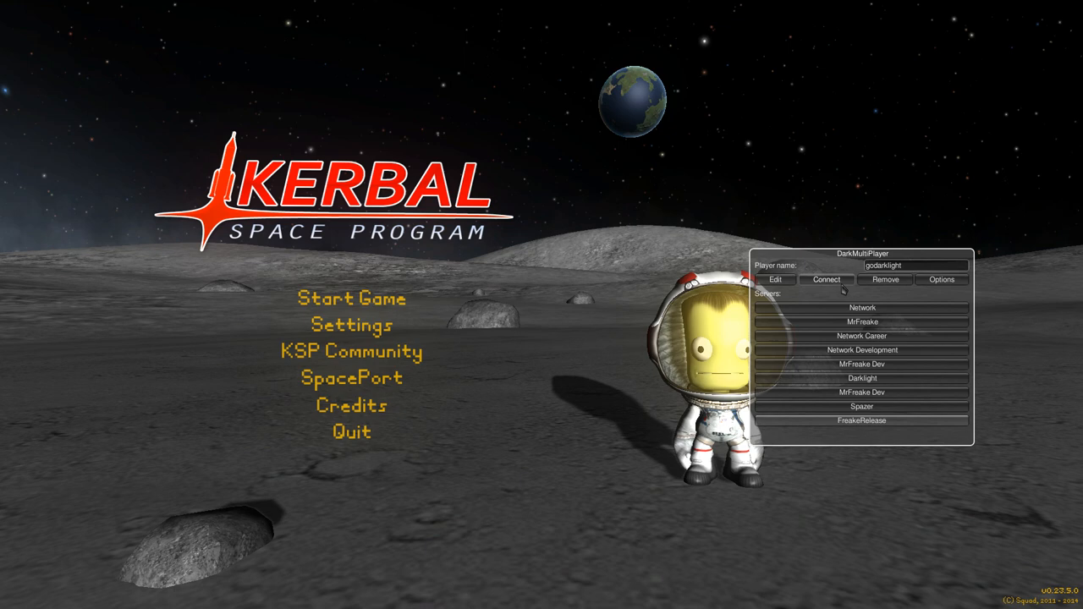
Connect to FreakeRelease and load into the Tracking Station with chat open
click(826, 279)
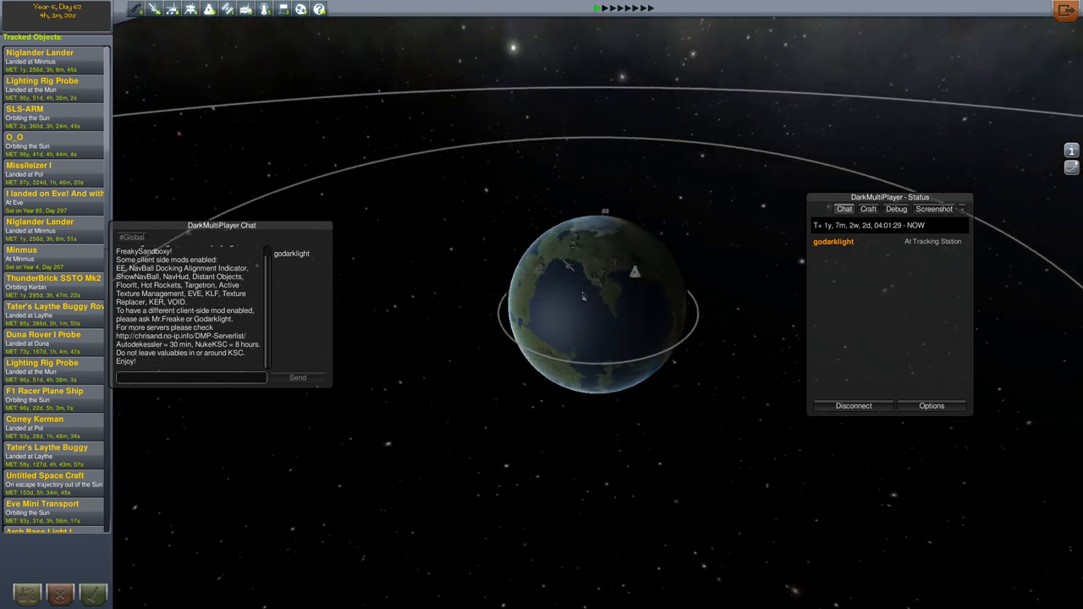
scroll(down, 3)
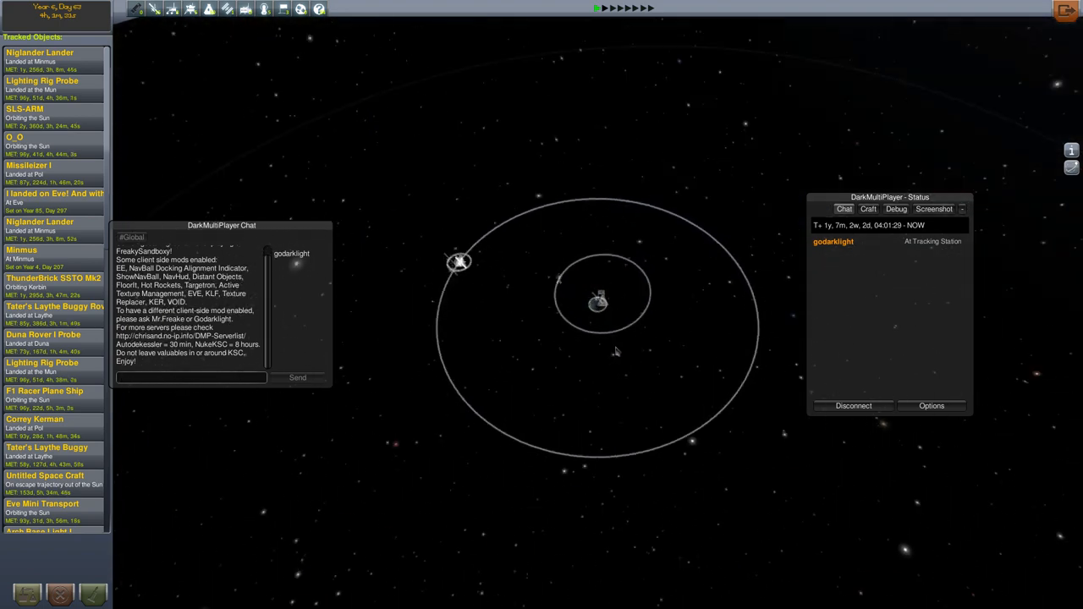